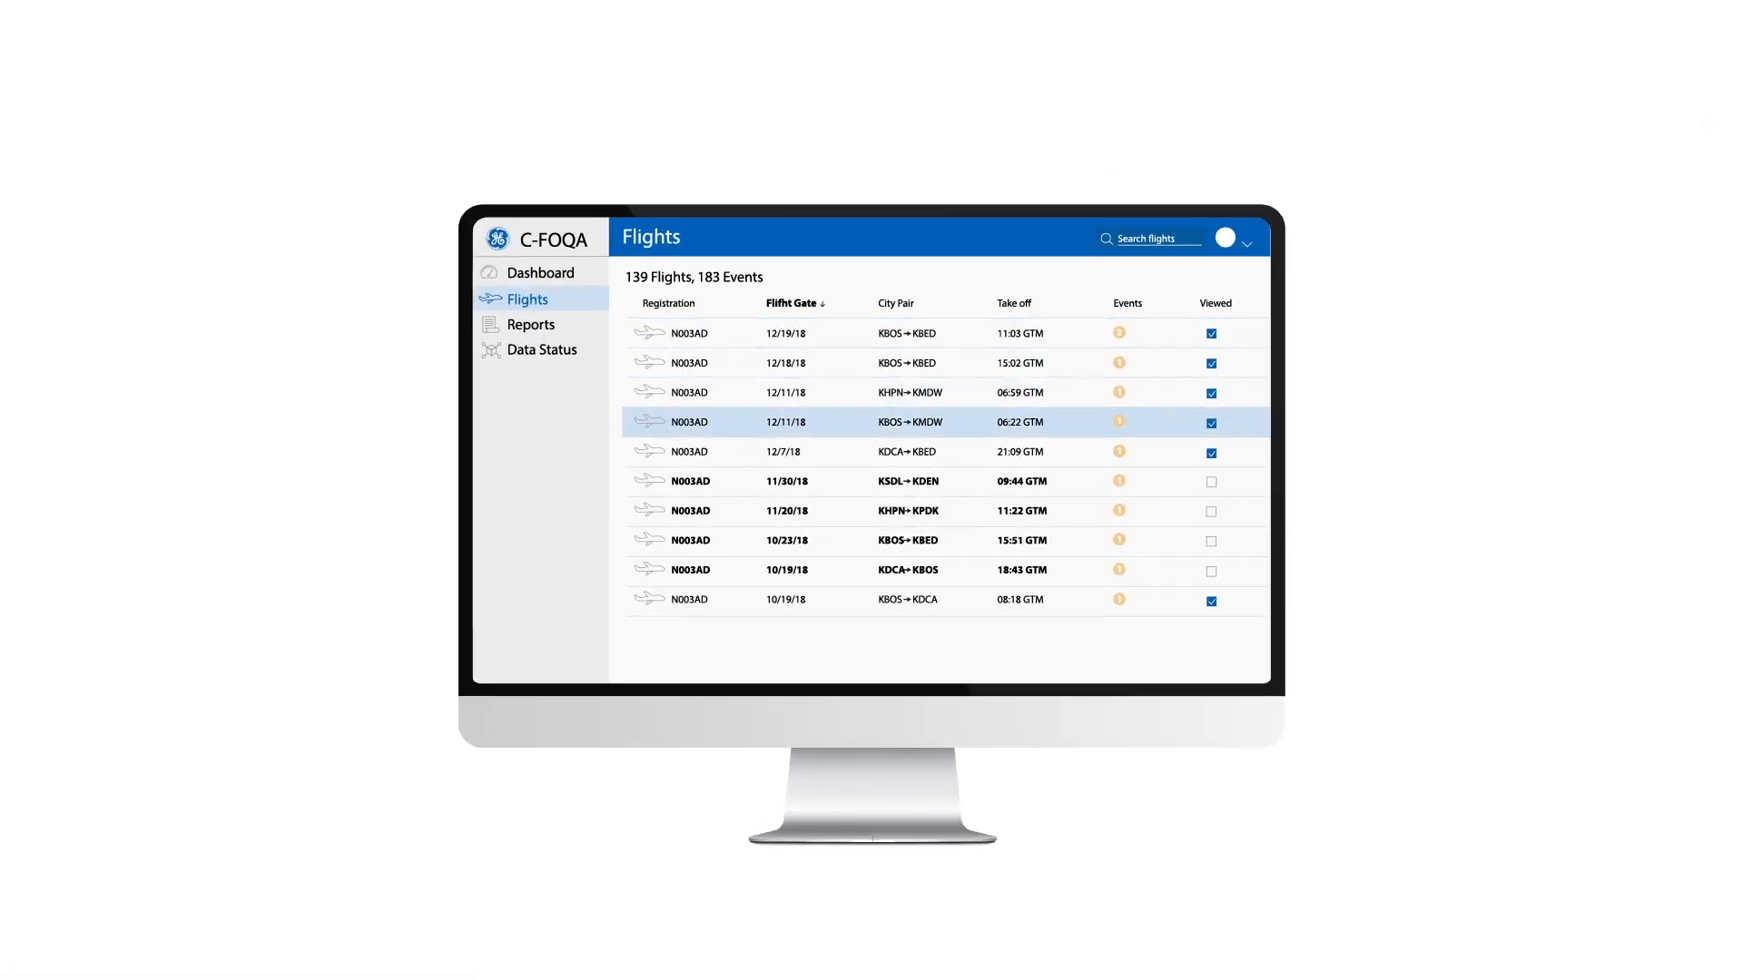
Switch from the Flights list to the Dashboard with its unstable-approach event map and events-by-type breakdown.
left_click(543, 273)
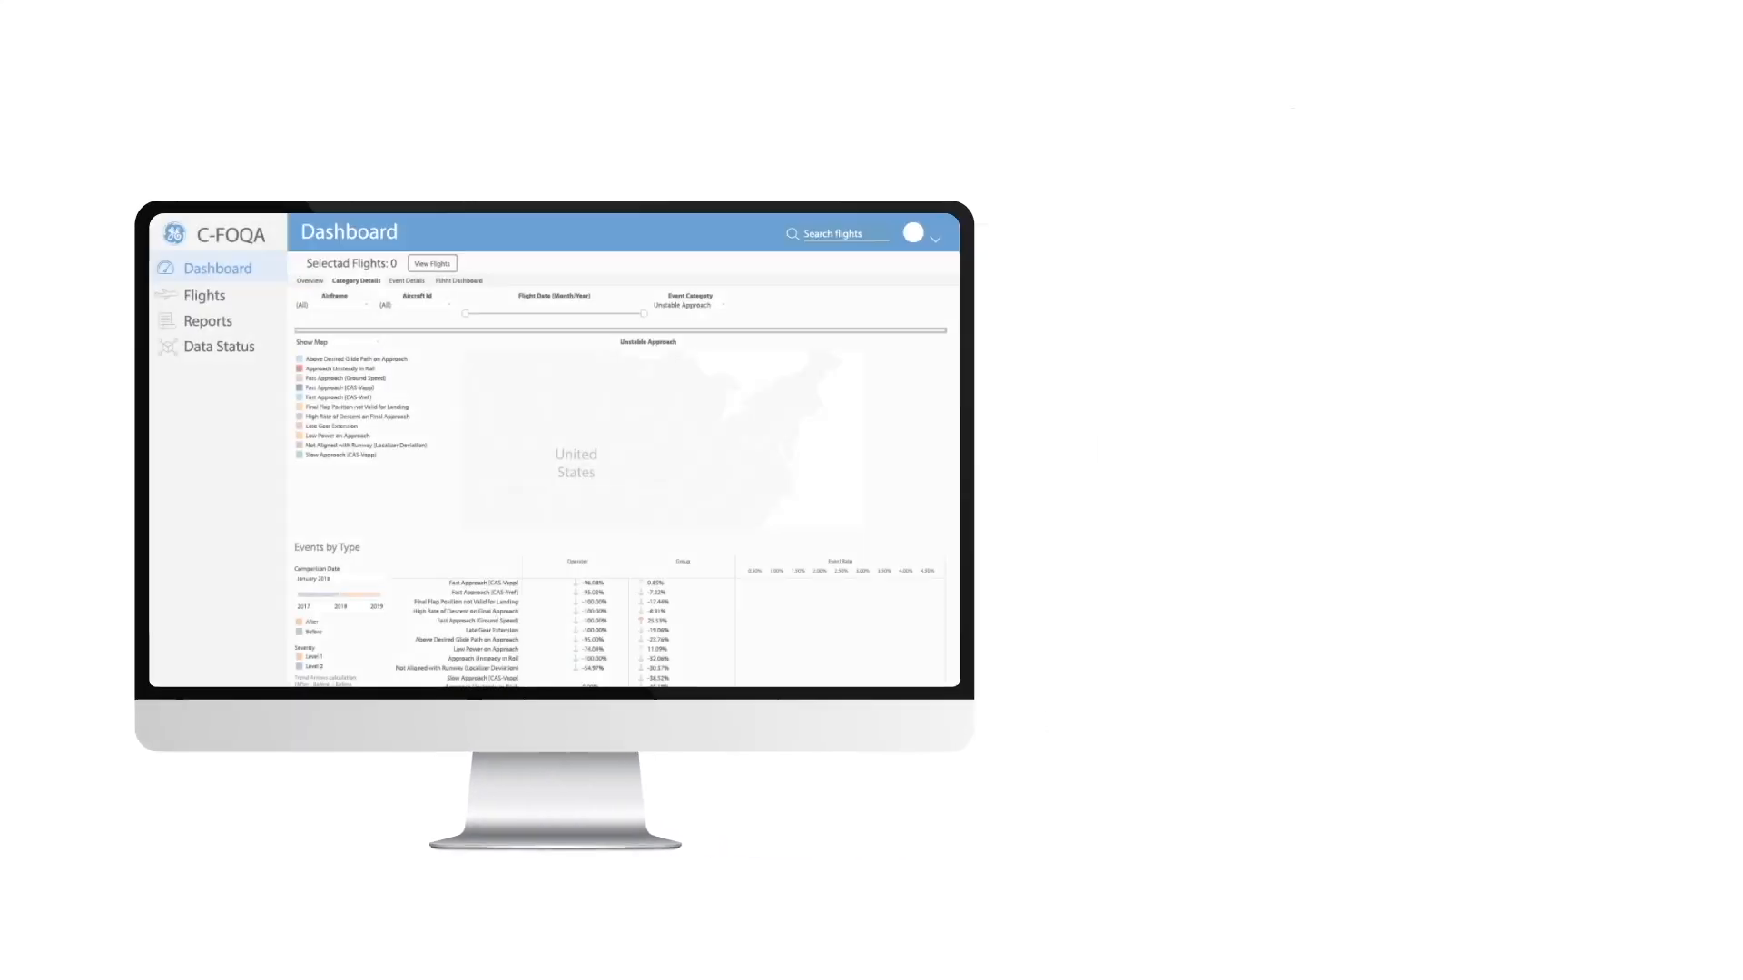